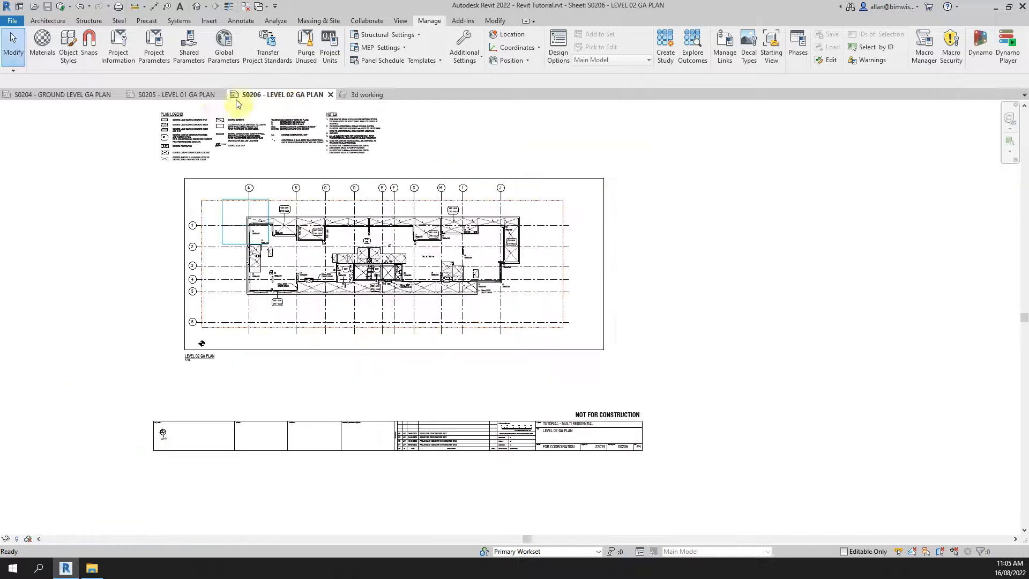
Compare the LEVEL 01 and LEVEL 02 GA PLAN drawings, selecting the Level 01 title block
click(177, 94)
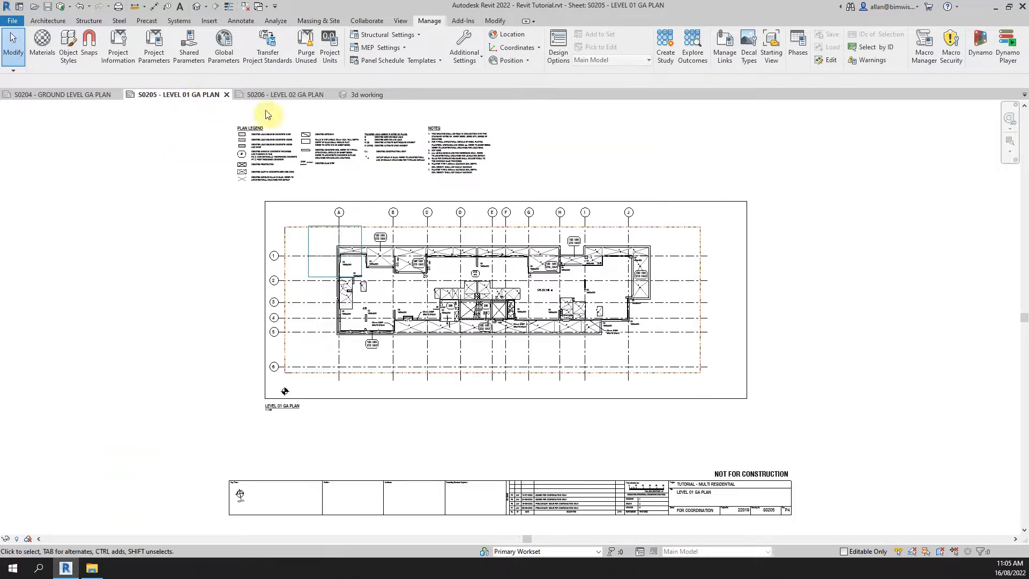
click(283, 391)
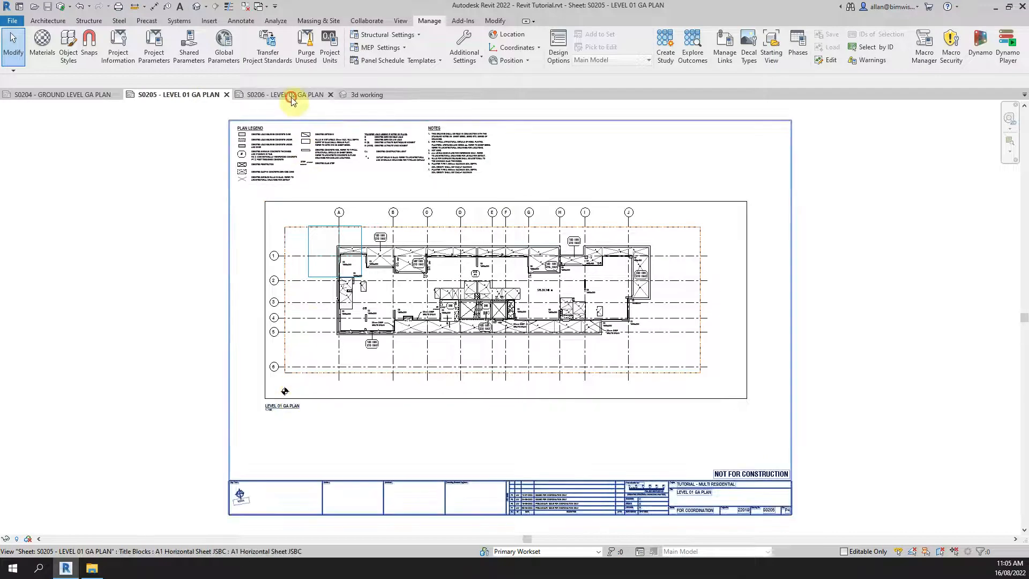
click(282, 94)
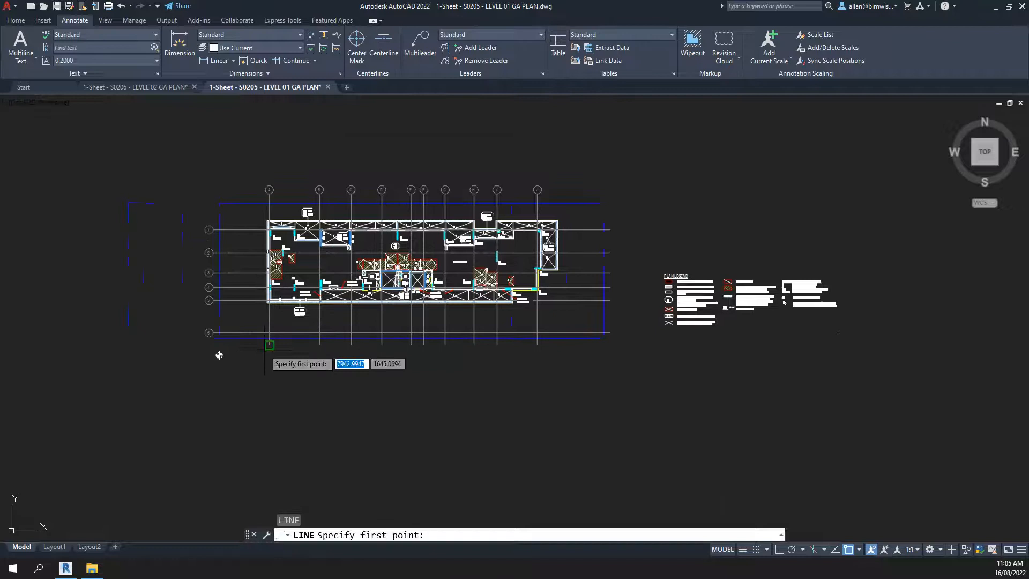
Draw a line from the 0,0 origin toward the plan in both GA plan drawings
text(0,0)
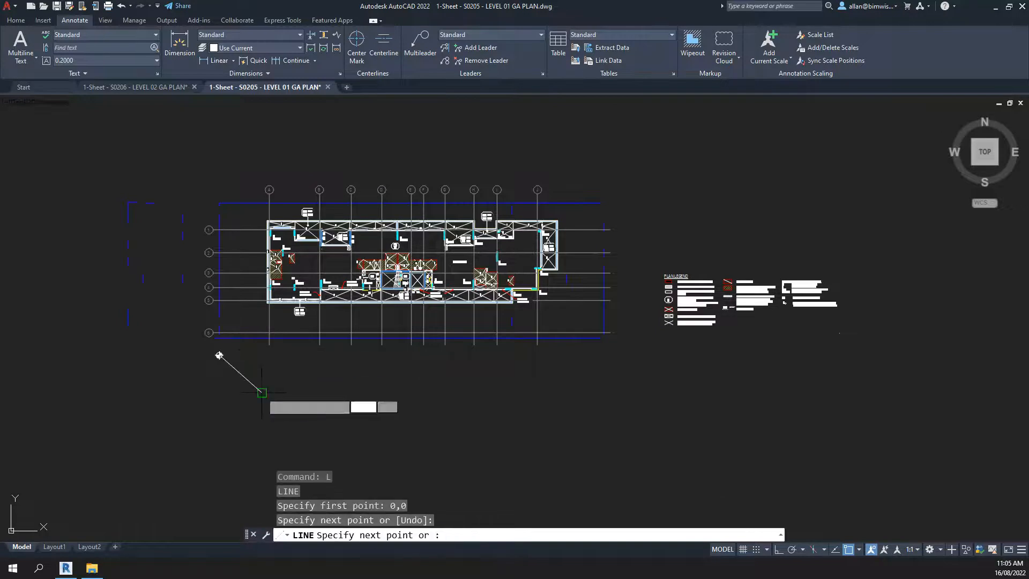
key(Escape)
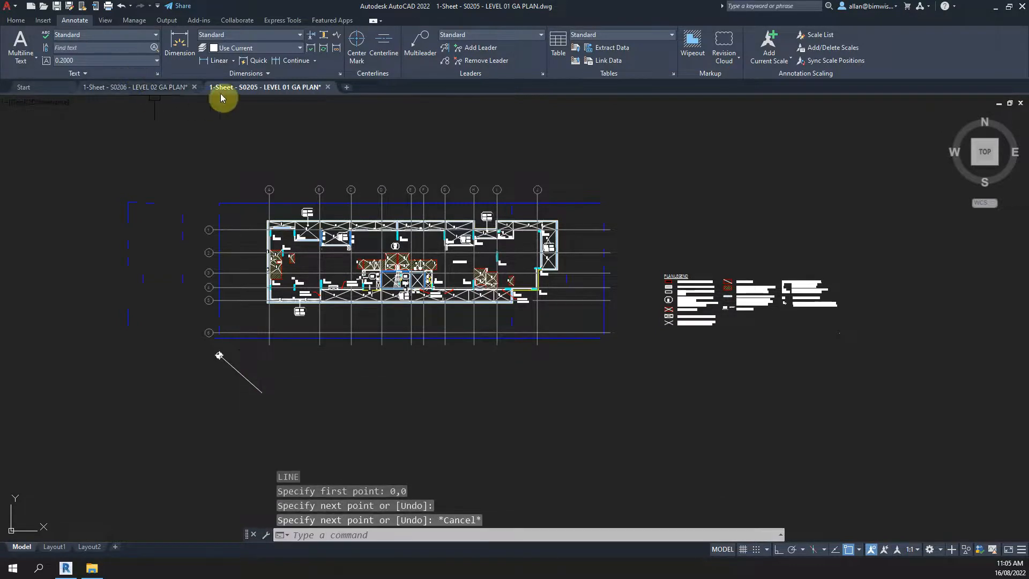
click(138, 86)
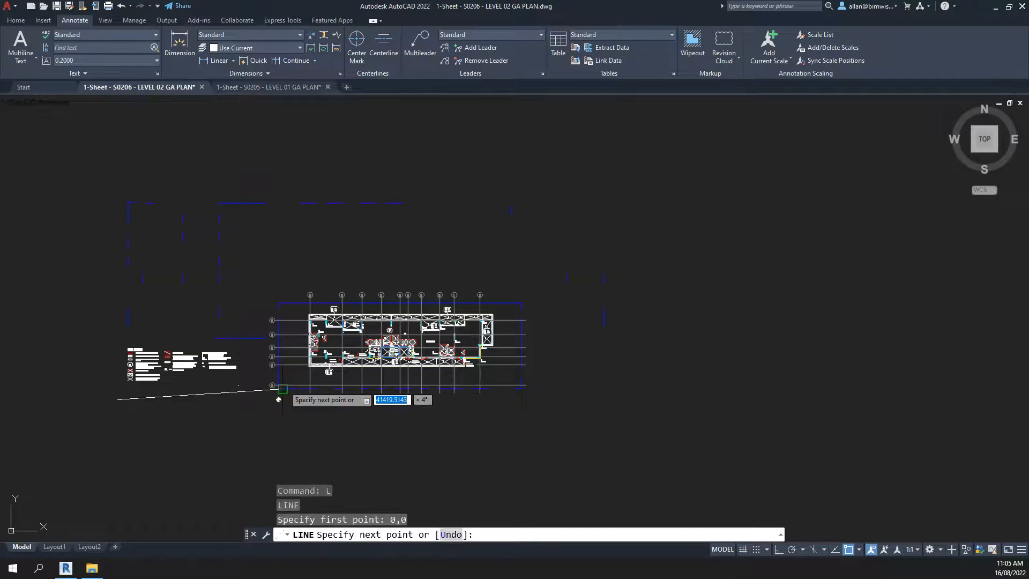
key(Escape)
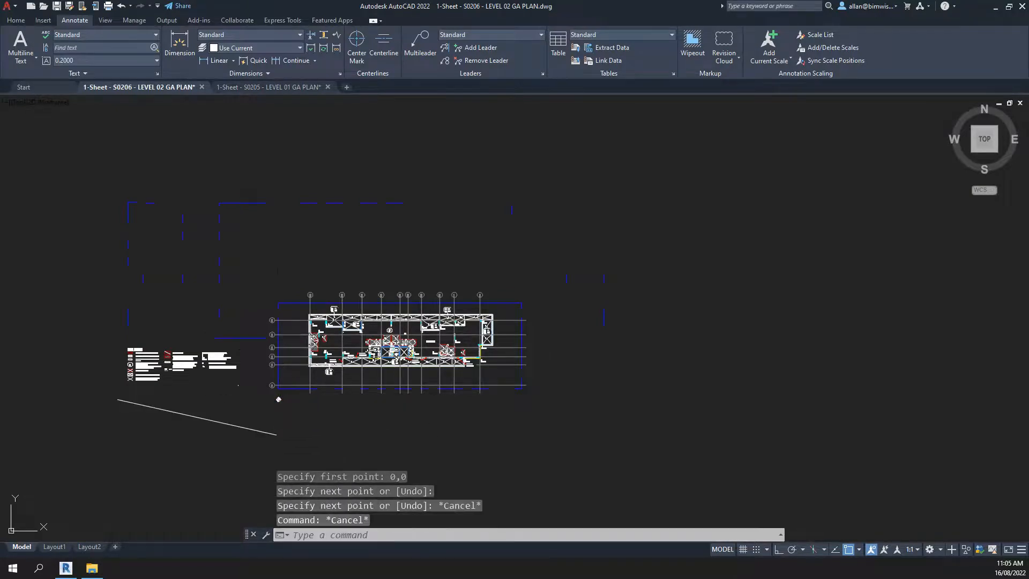
mouse_move(275, 294)
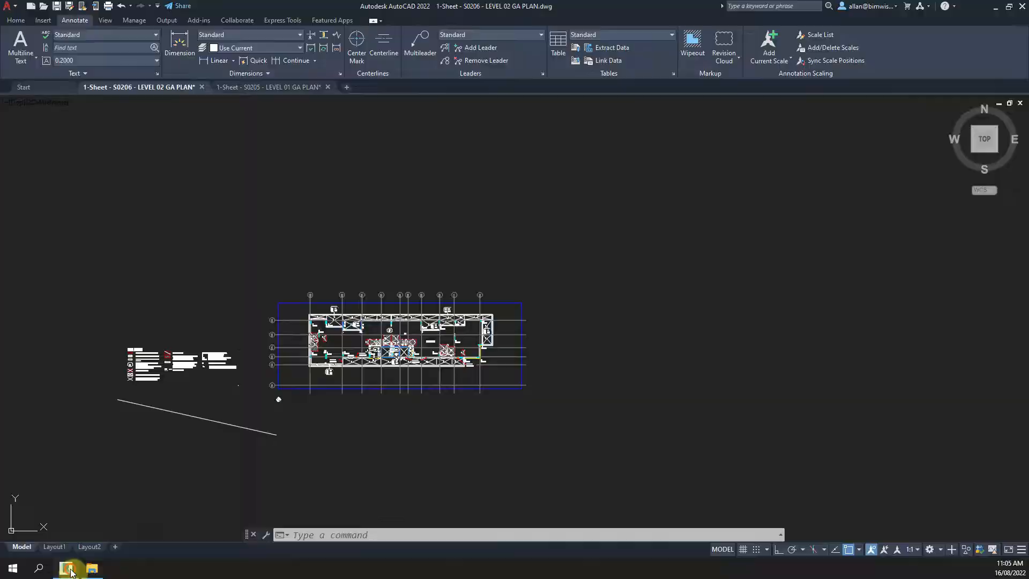
Return to Revit and select the floor plan viewport on sheet S0206
click(66, 568)
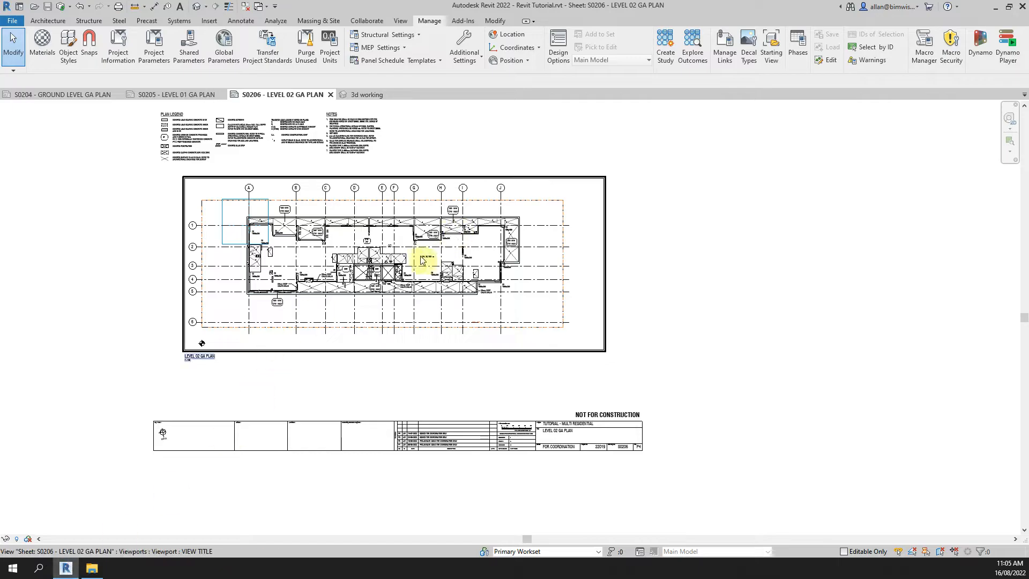
mouse_move(410, 264)
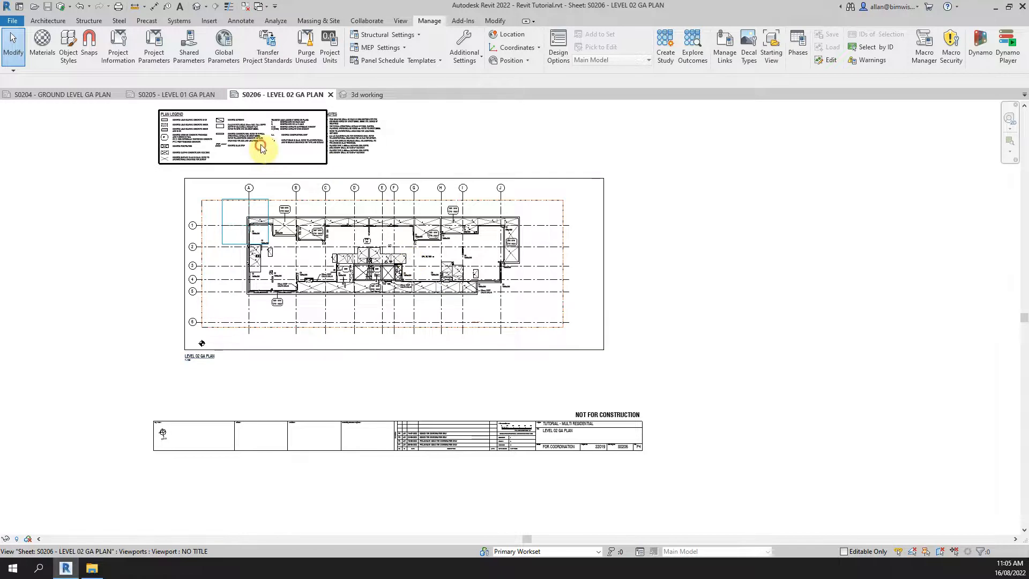
click(263, 148)
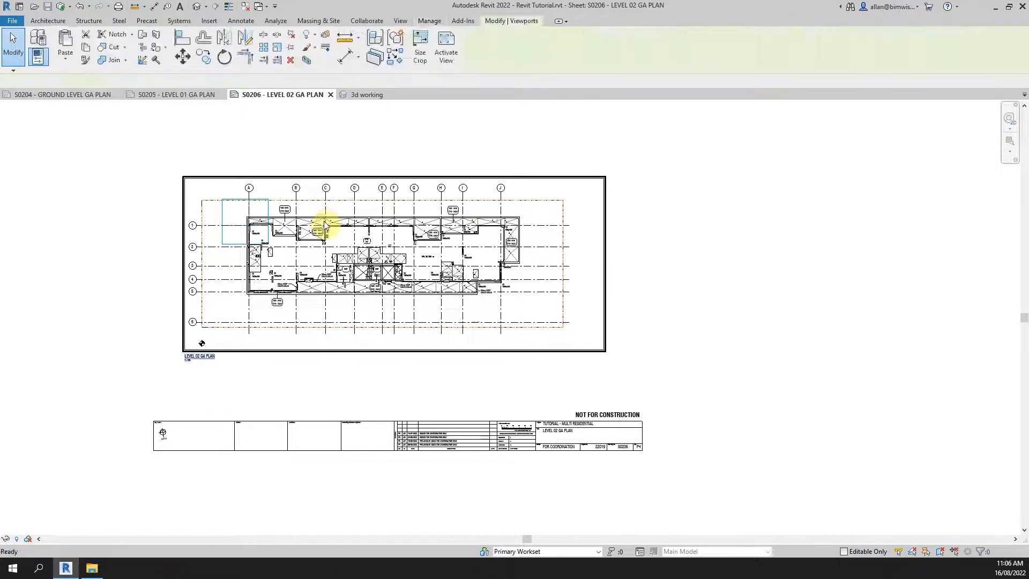
Review the viewport's properties showing LEVEL 02 GA PLAN at 1:100 with no rotation on sheet
click(429, 20)
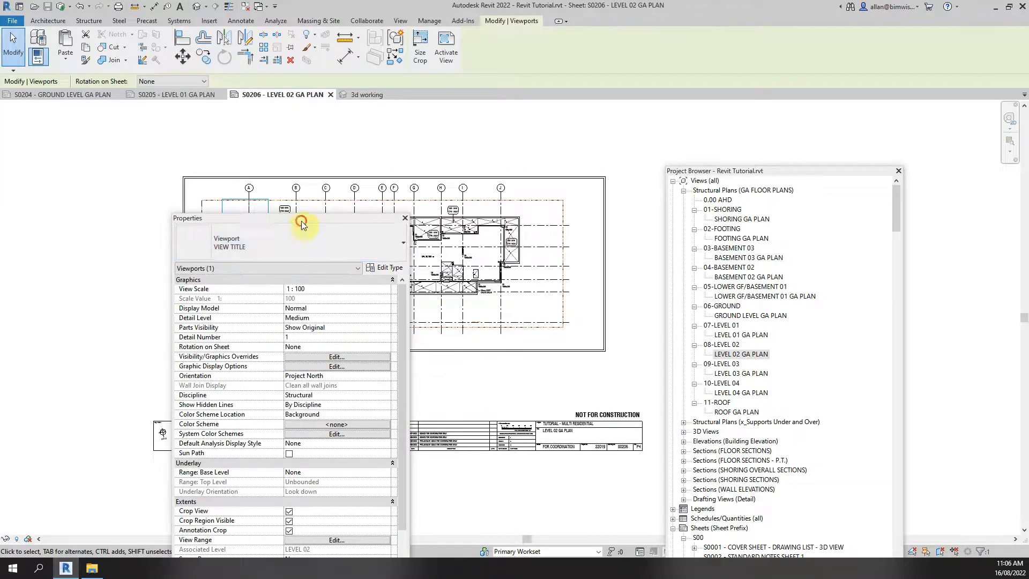
click(406, 218)
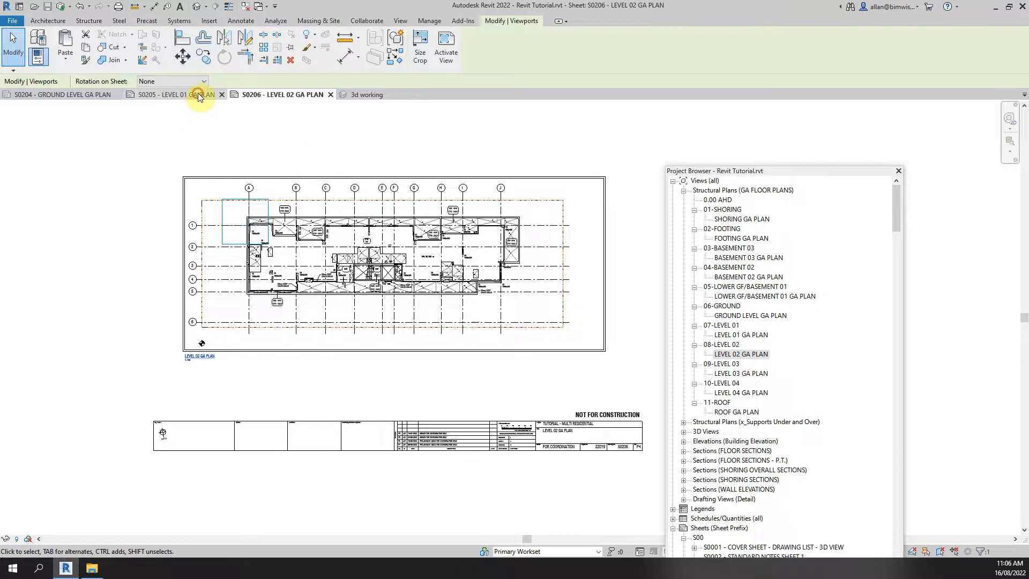
Flip between the S0205 and S0206 sheets and clear the viewport selection
click(173, 94)
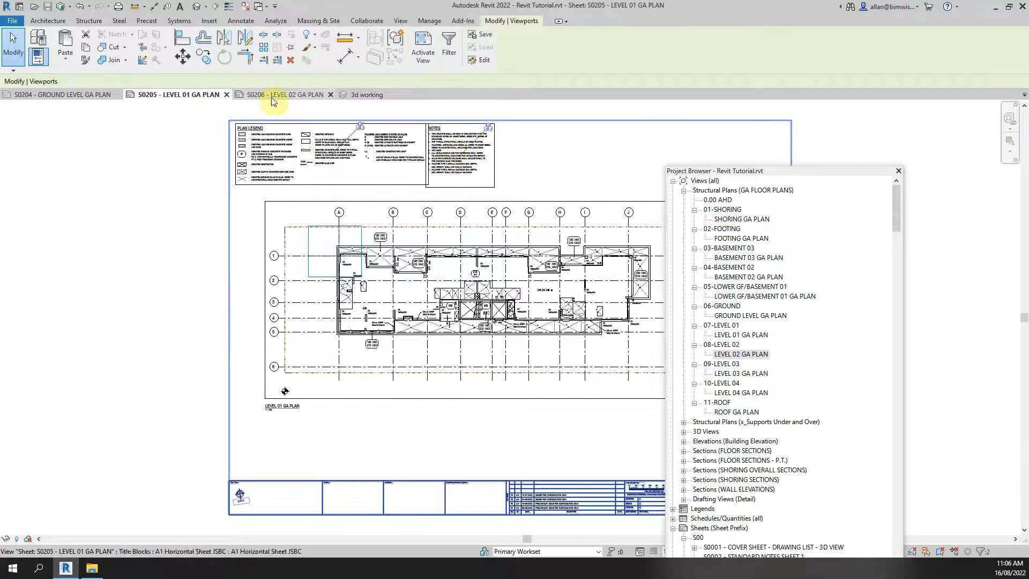
click(282, 94)
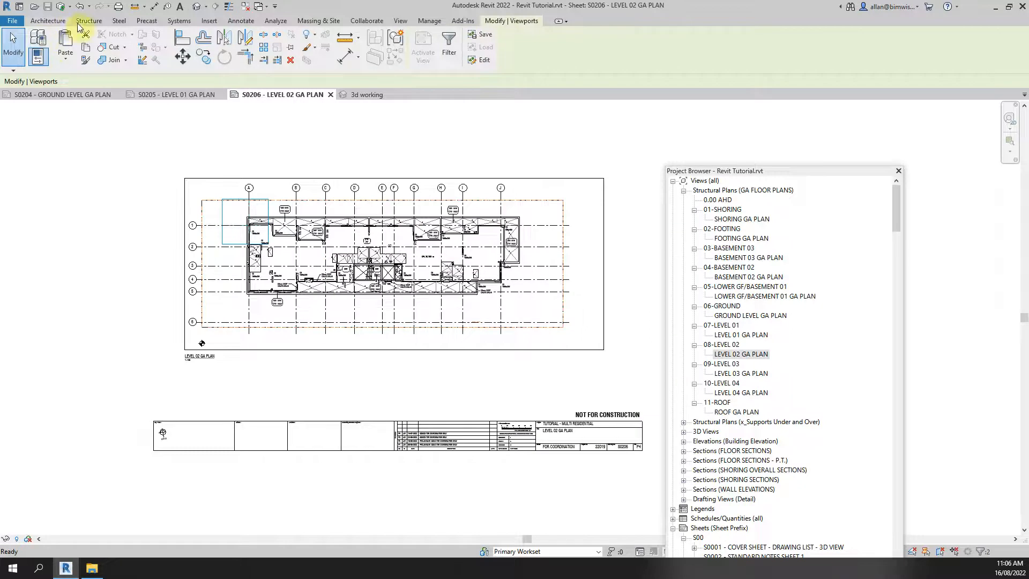
click(64, 52)
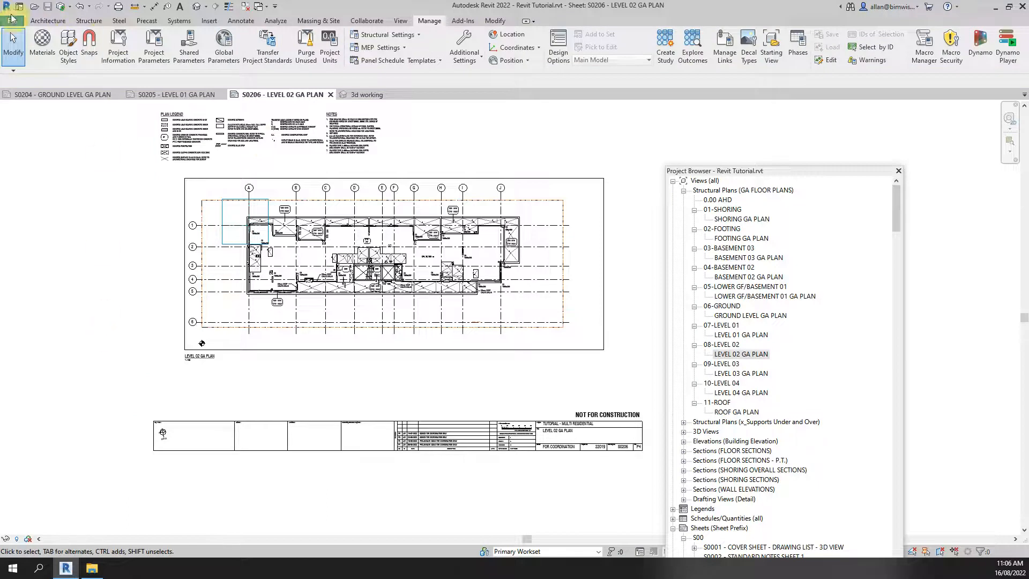
Export sheet S0206 to DWG in the _CONVERT folder with prefix 2
click(12, 6)
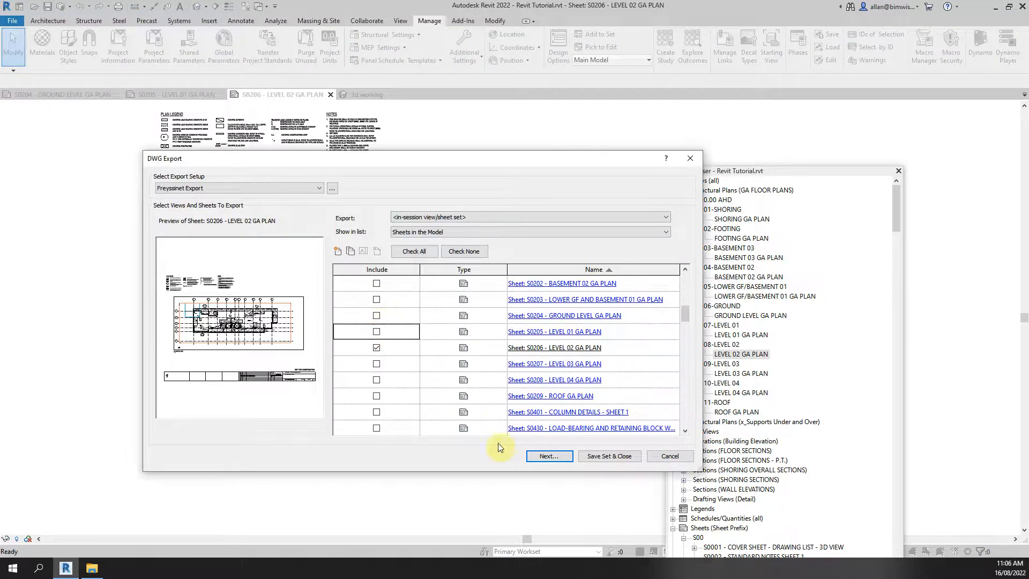
click(549, 457)
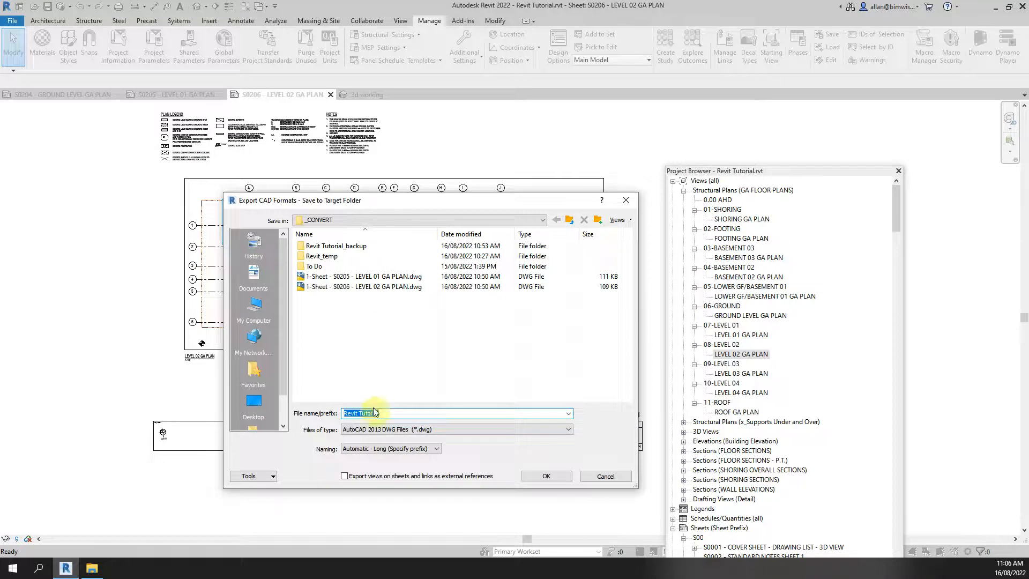
text(2)
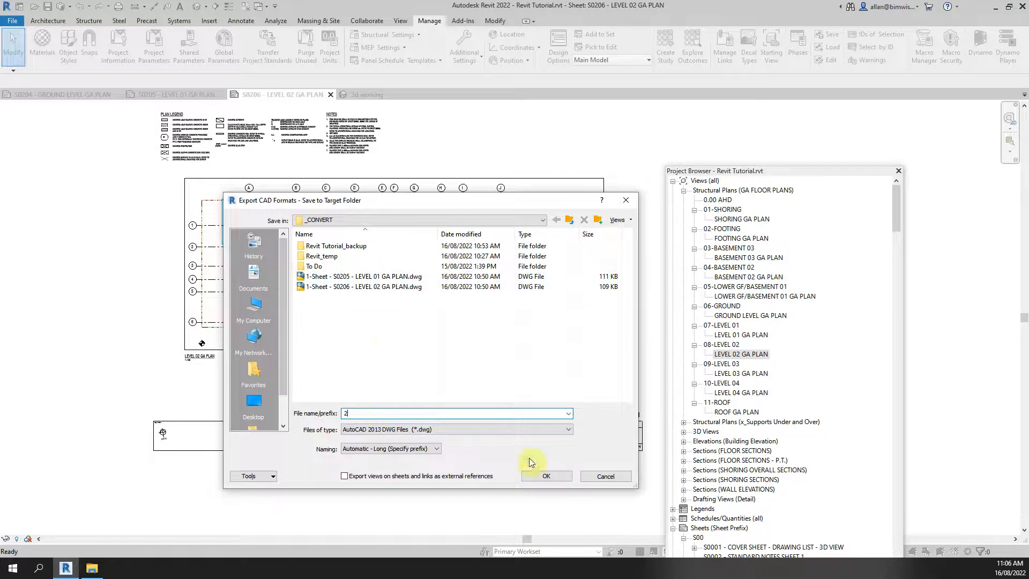
click(545, 476)
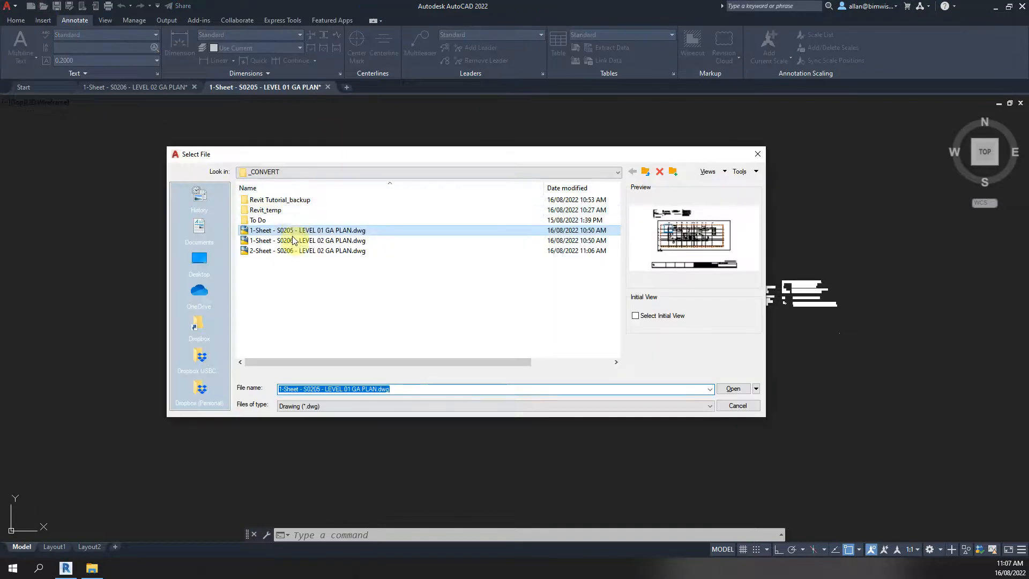
Open 2-Sheet - S0206 - LEVEL 02 GA PLAN.dwg and zoom to its full sheet layout
click(732, 388)
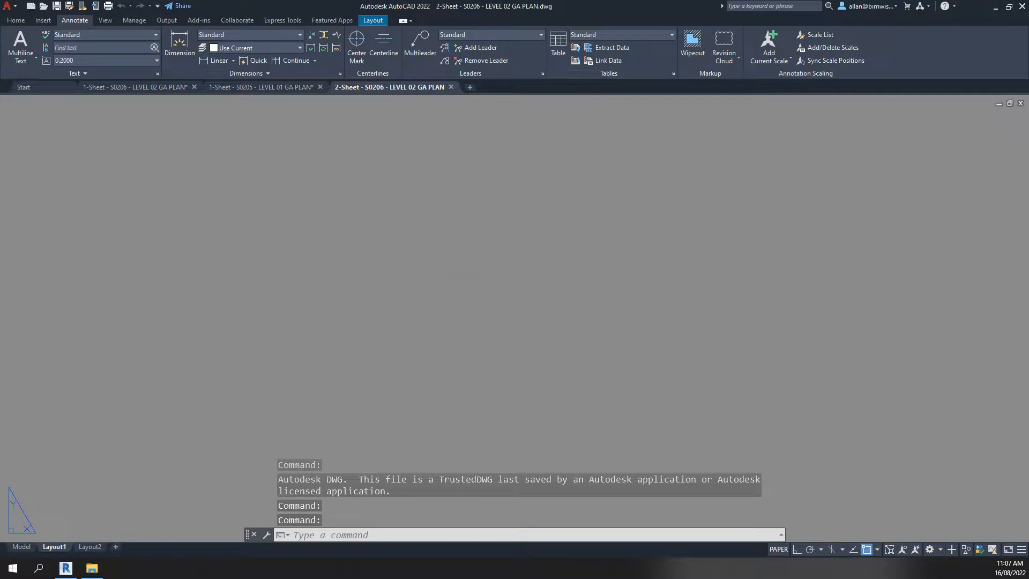
text(ZOOM)
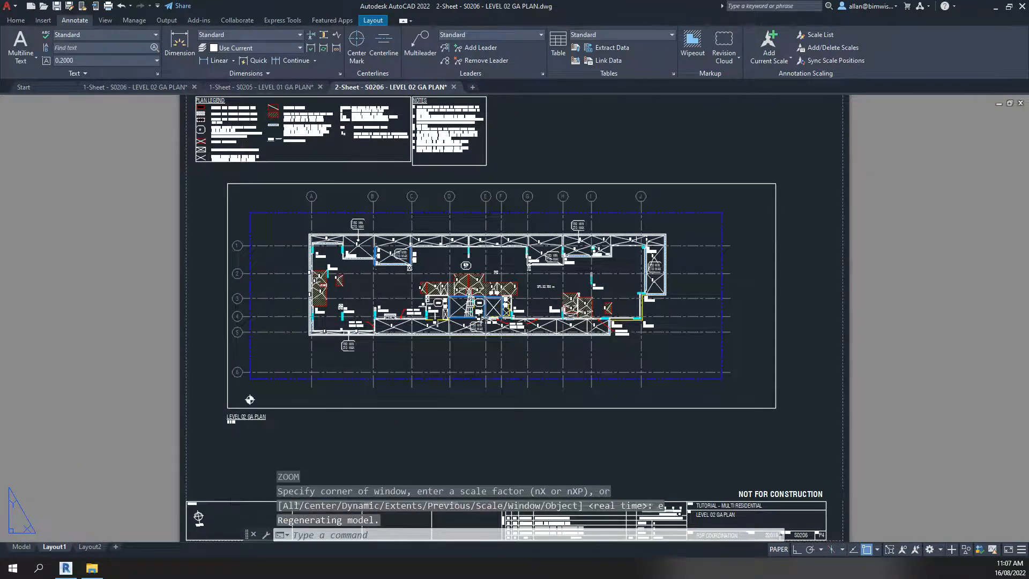
In model space, draw a line from 0,0 toward the plan's lower-left grid corner
click(21, 546)
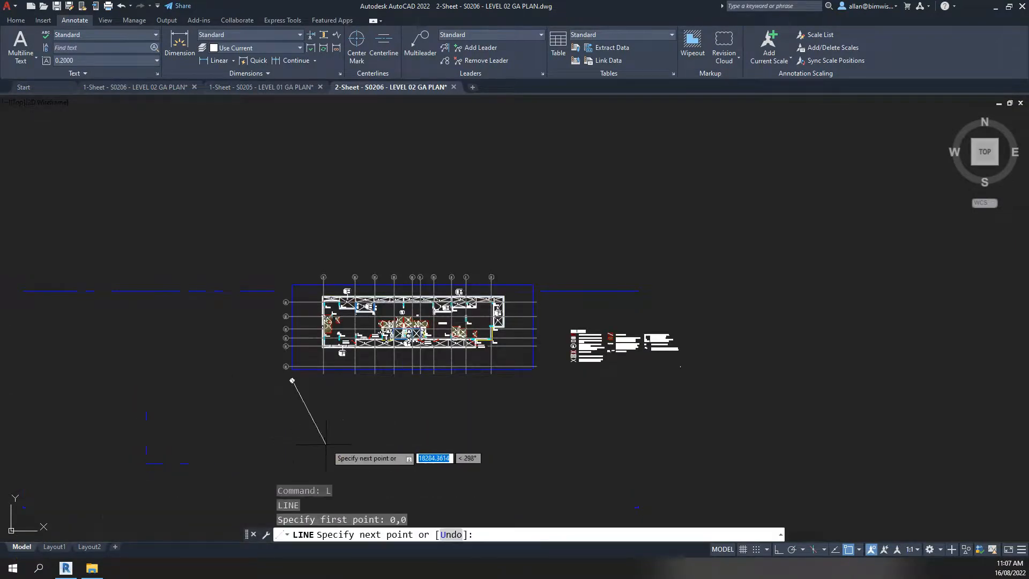
key(Escape)
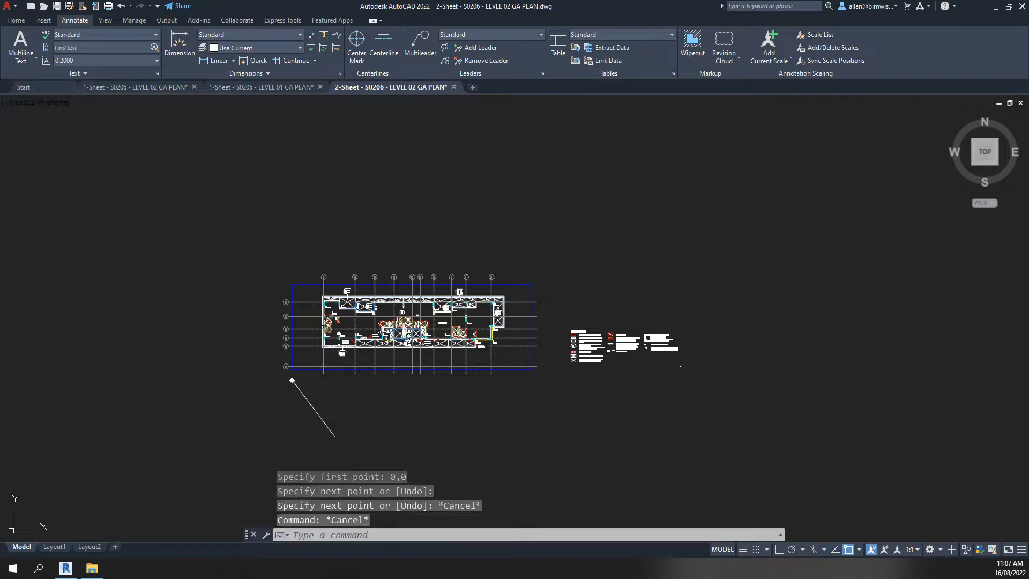